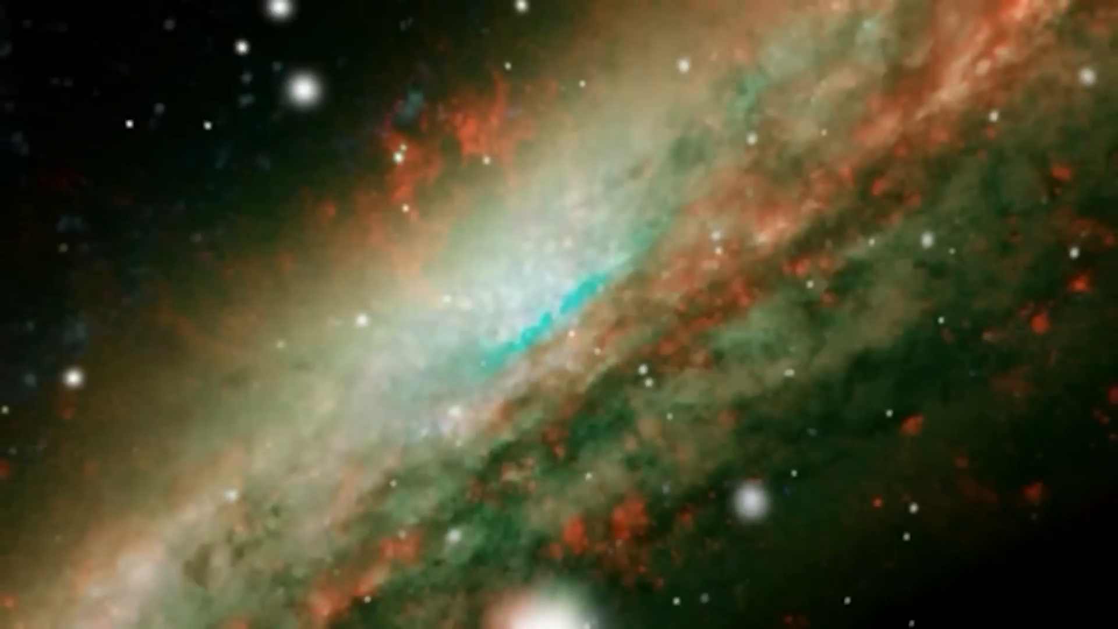
pyautogui.write('4.2 light years')
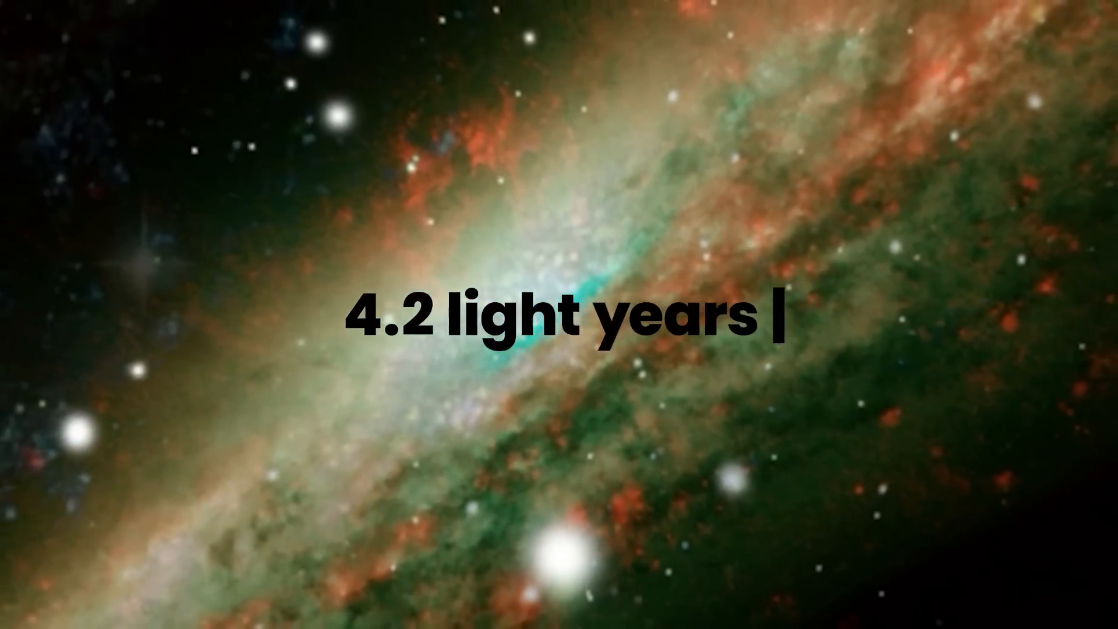